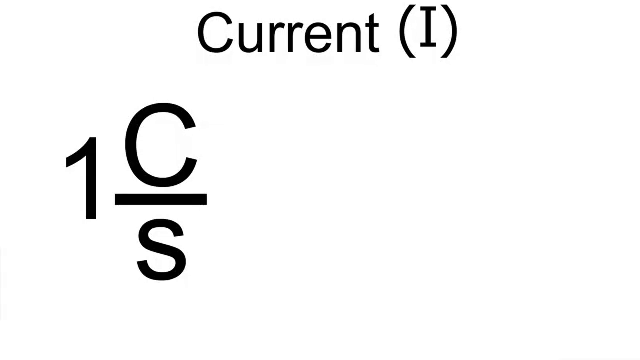
type("= 1 Amp")
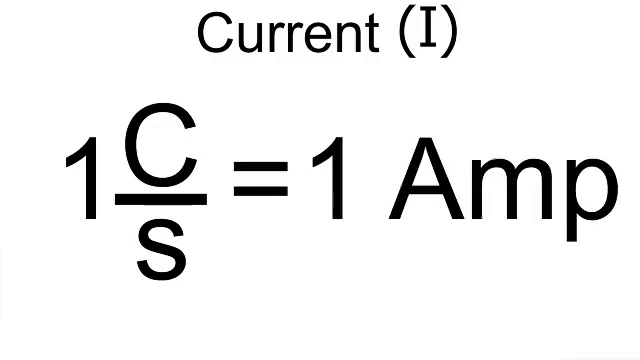